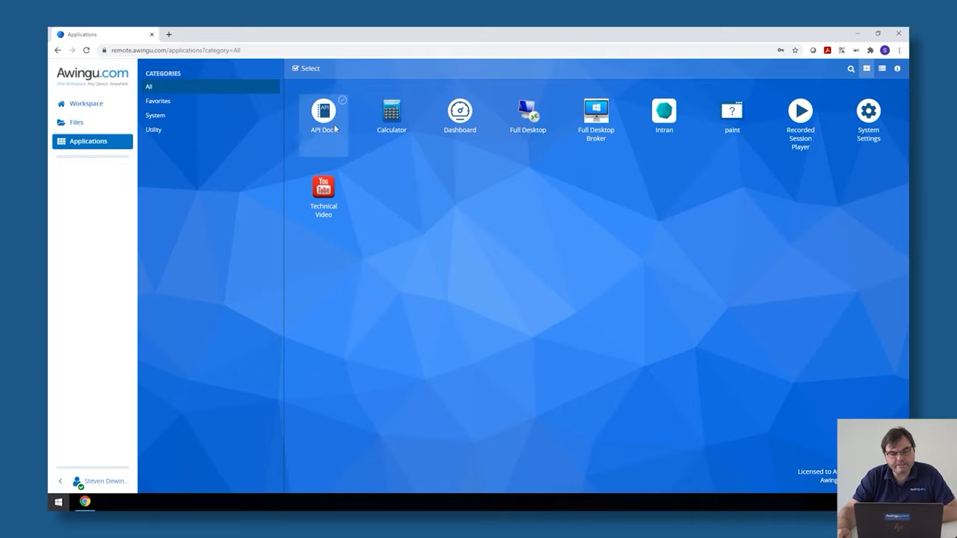
Browse the API documentation's apps endpoints, including the app-listing call, then leave the docs
left_click(323, 110)
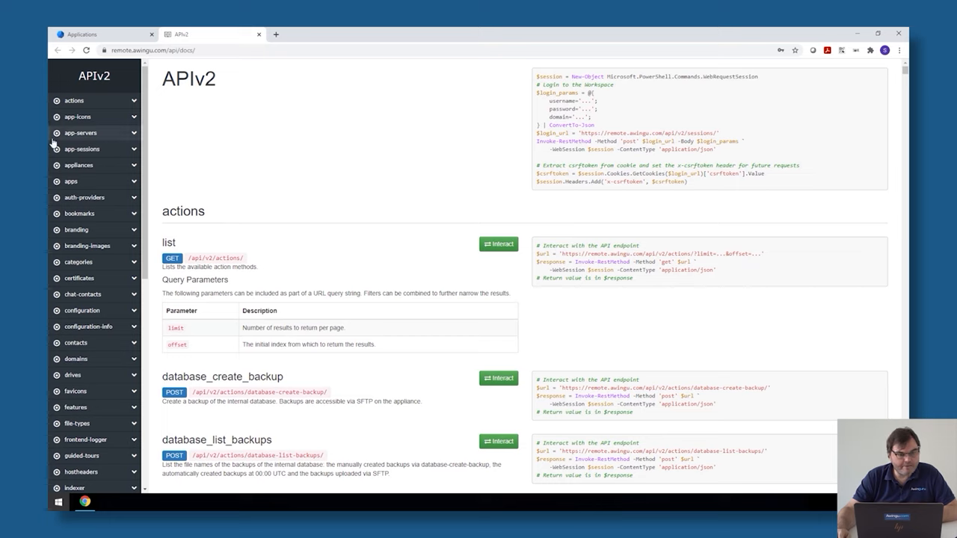
mouse_move(84, 183)
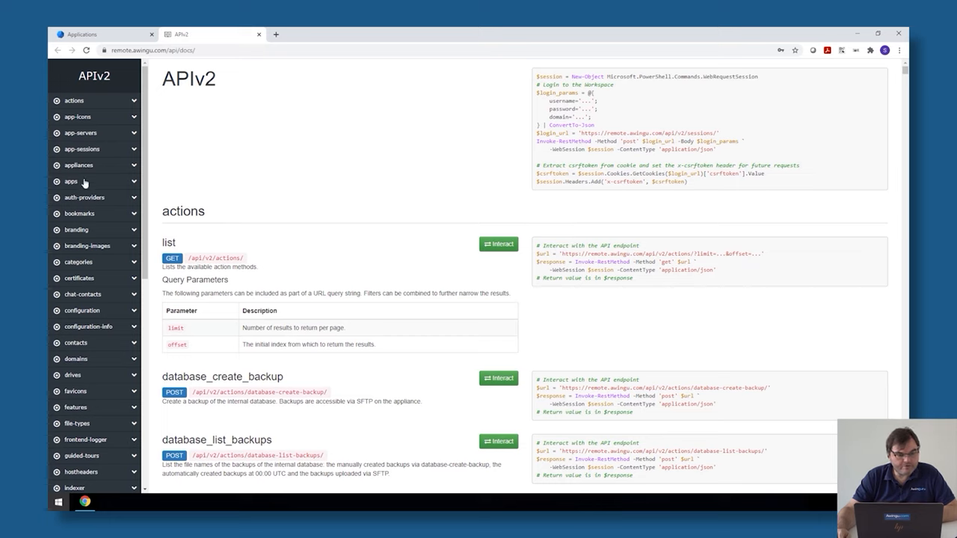
left_click(71, 181)
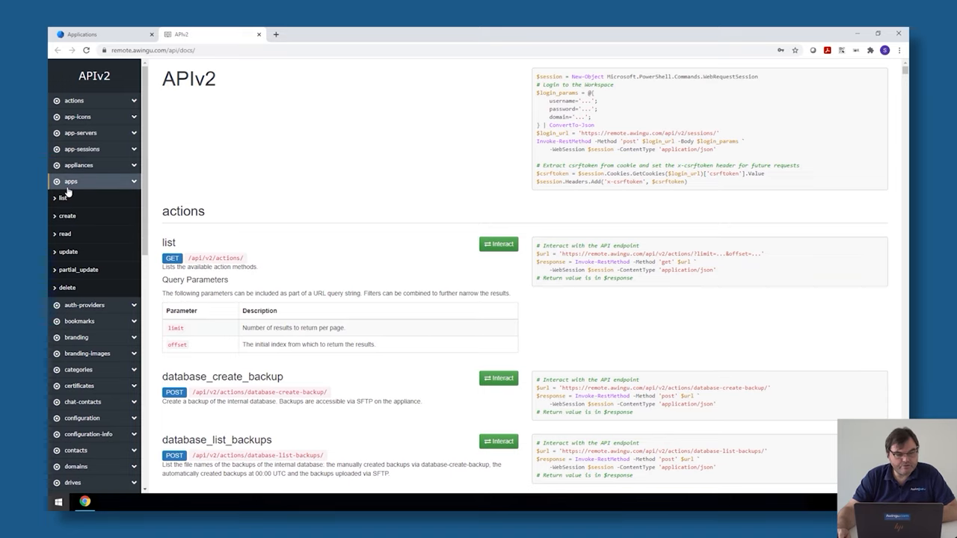
left_click(63, 197)
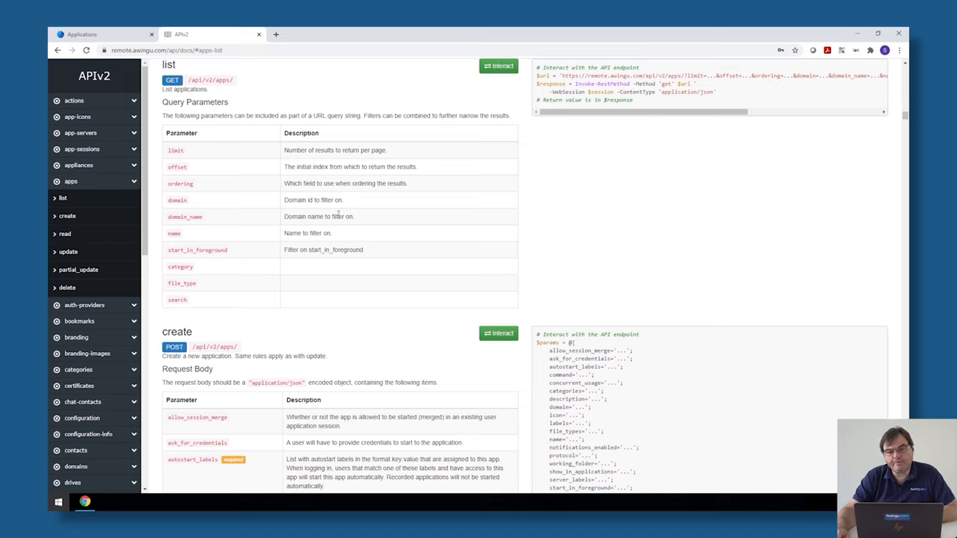
mouse_move(615, 82)
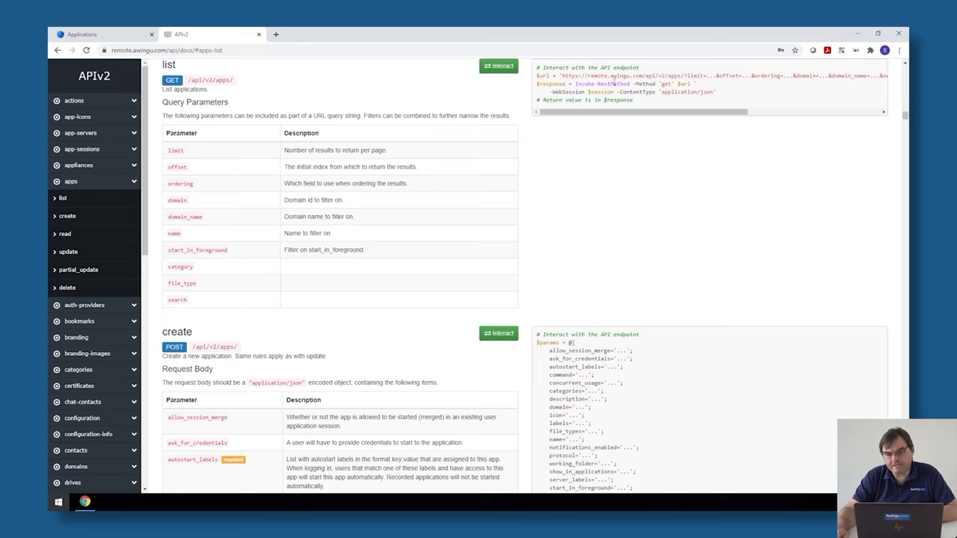
mouse_move(646, 100)
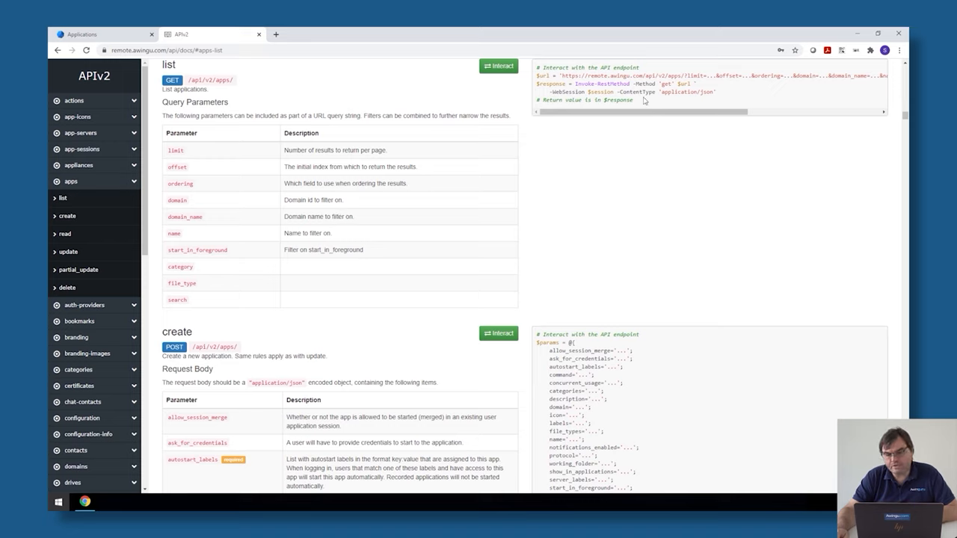
scroll("down", 3)
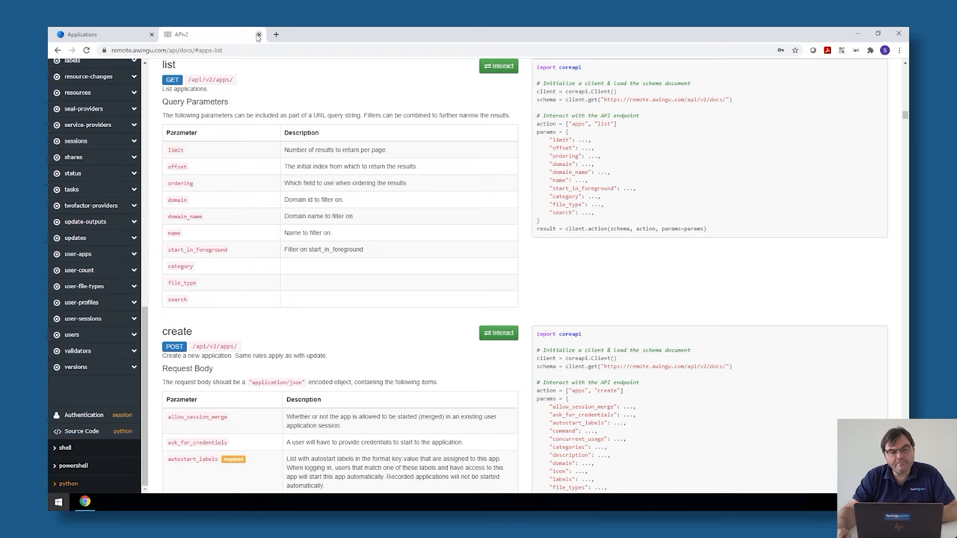
left_click(257, 34)
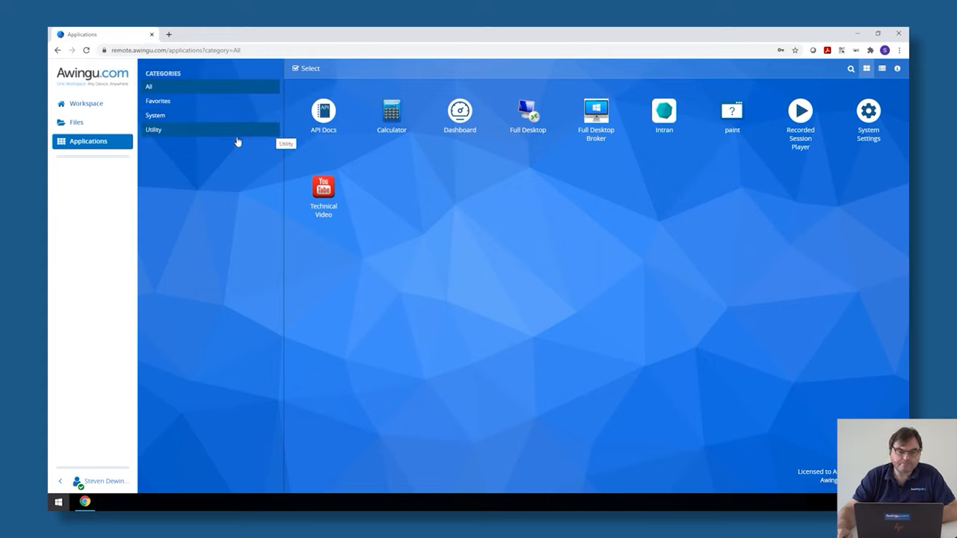
Generate a new API token from account settings, declining the browser password save, and return to the workspace
left_click(104, 481)
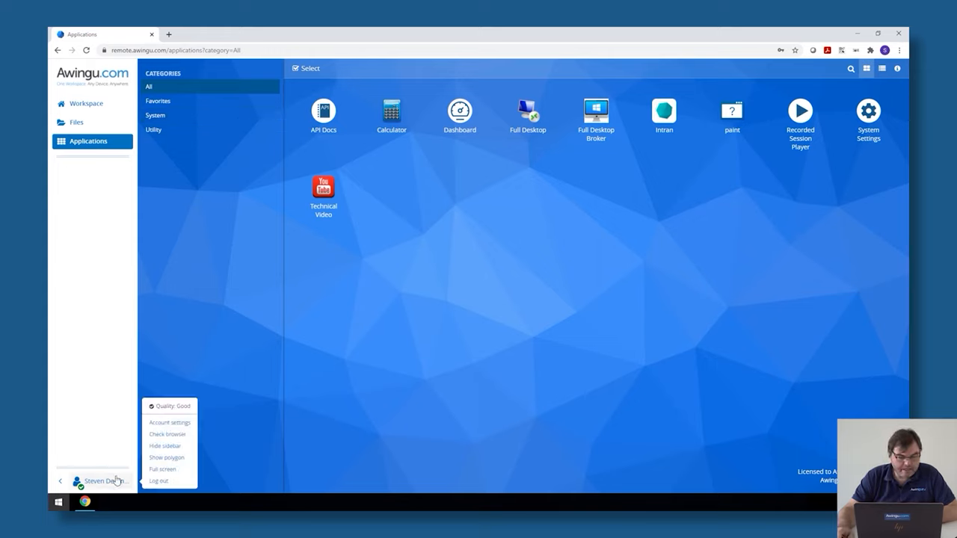
left_click(169, 422)
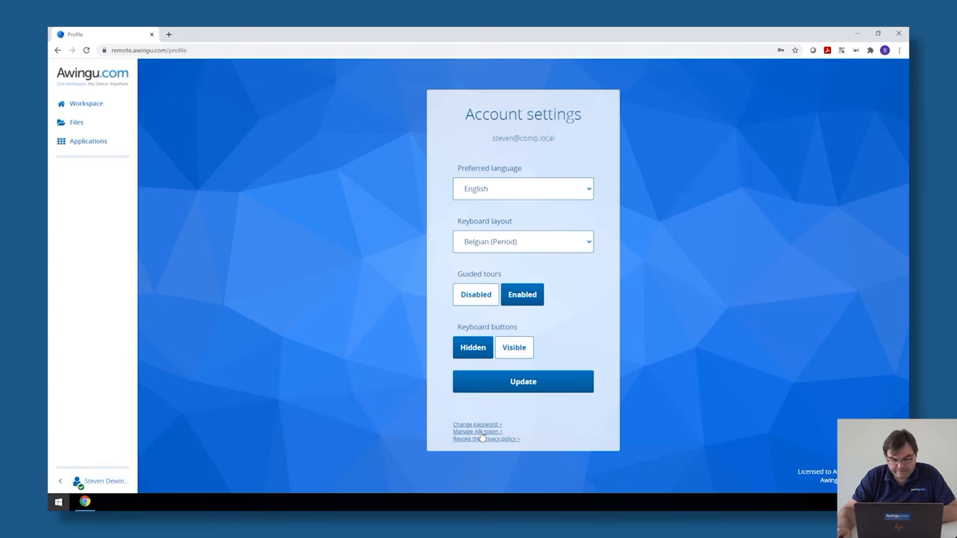
left_click(476, 431)
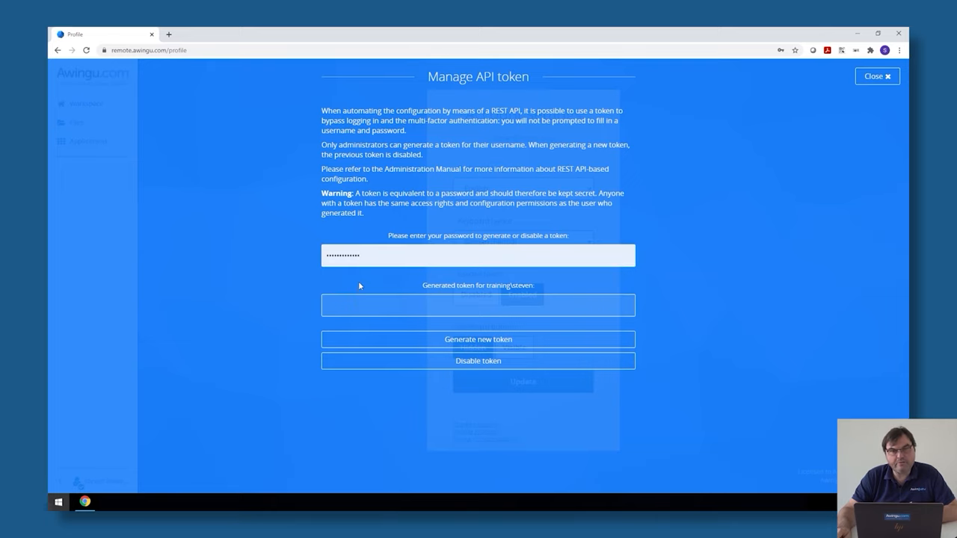
left_click(479, 338)
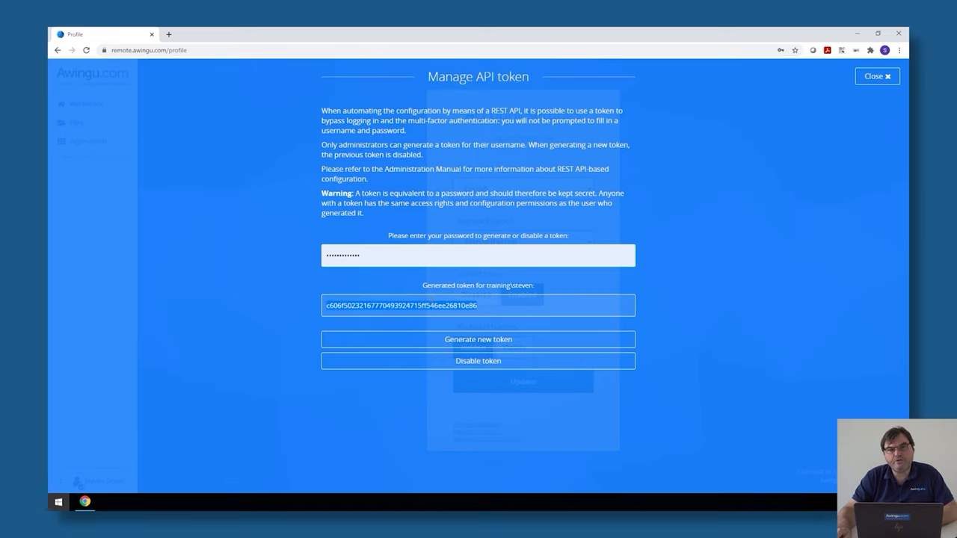
left_click(876, 75)
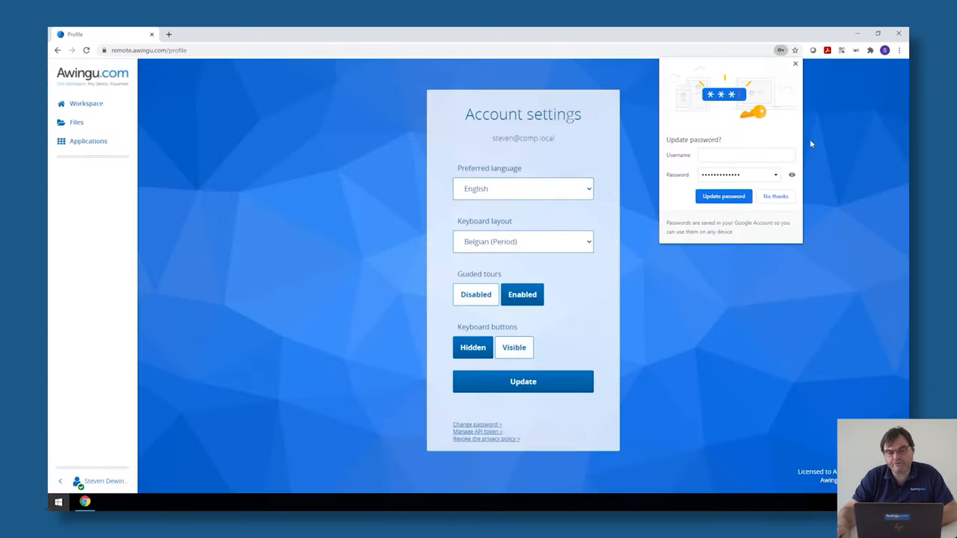
left_click(775, 196)
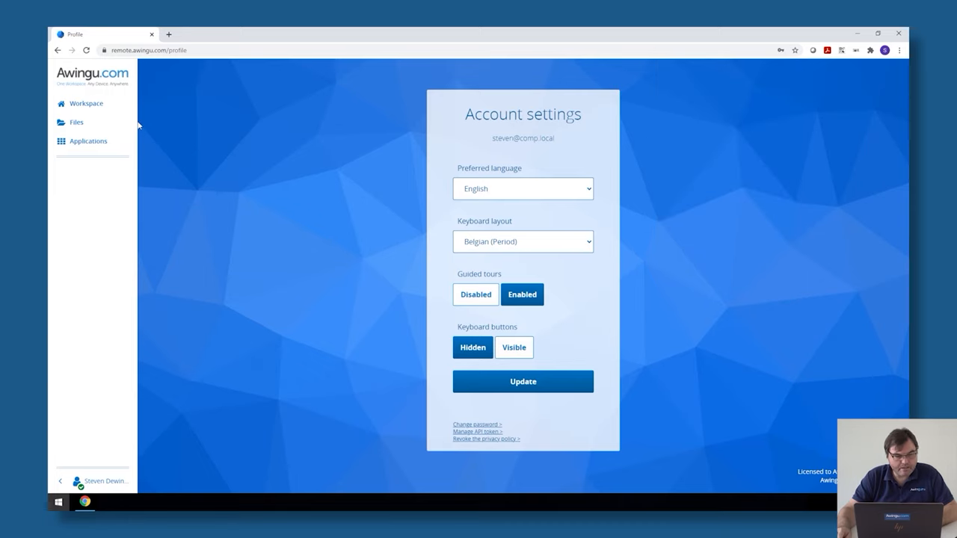
left_click(86, 104)
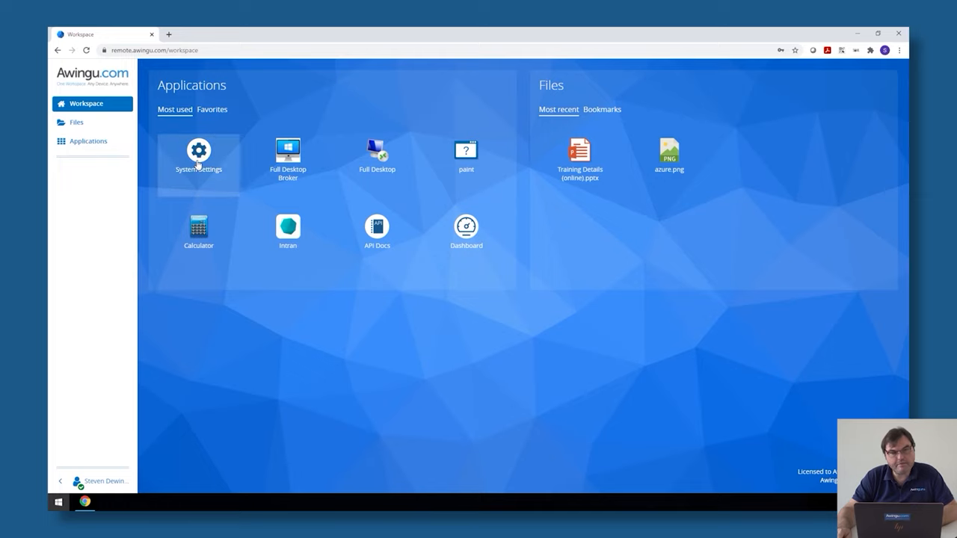
mouse_move(209, 165)
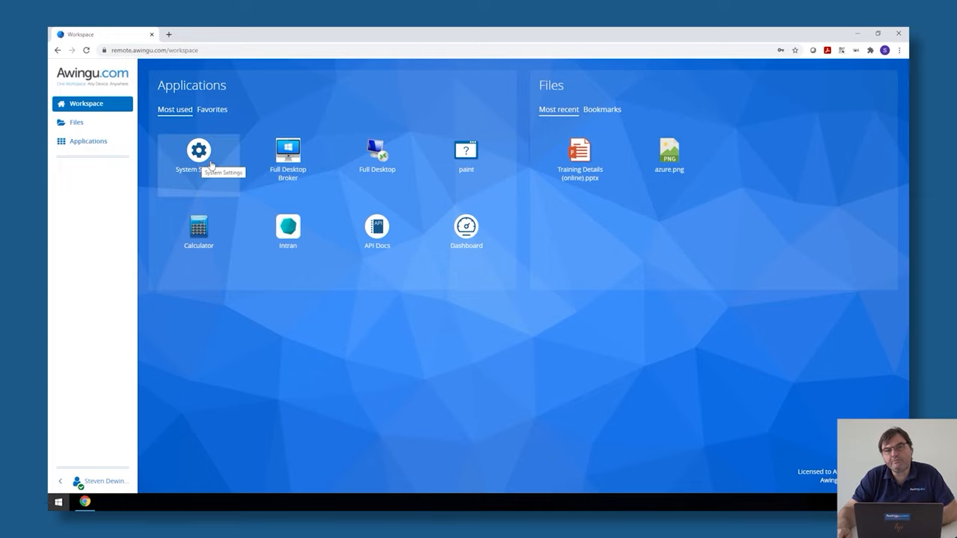
Show the API Token Based Authentication section of System Settings with its whitelisted subnets
left_click(199, 149)
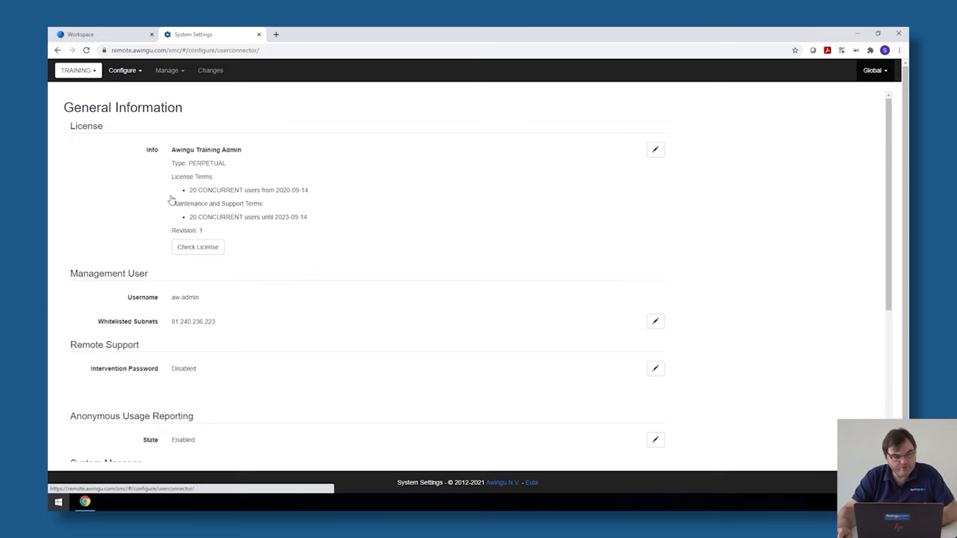
scroll("down", 3)
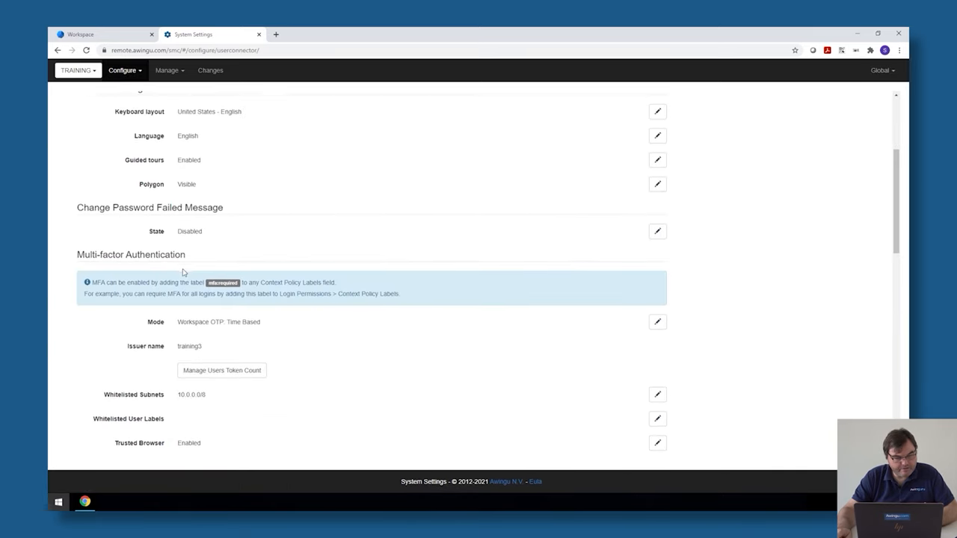
scroll("down", 3)
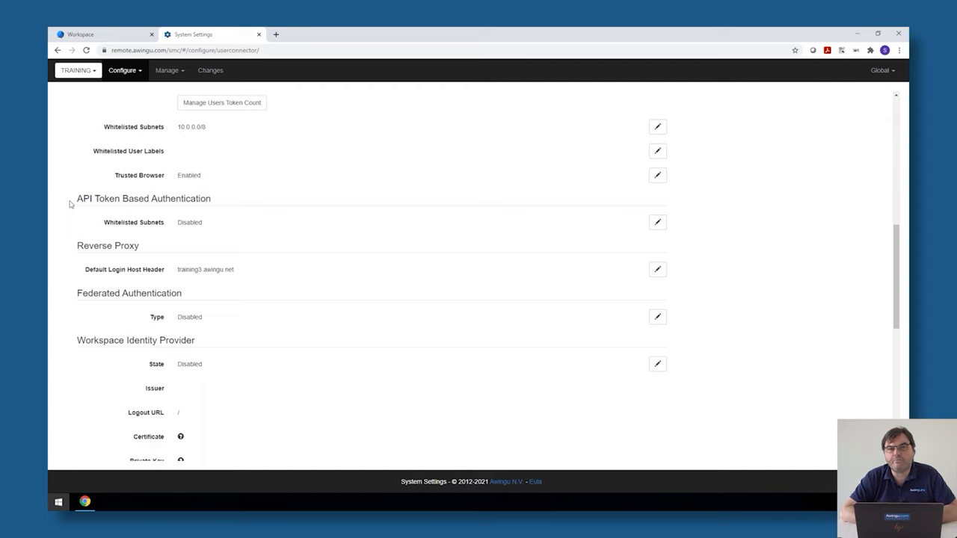
mouse_move(153, 251)
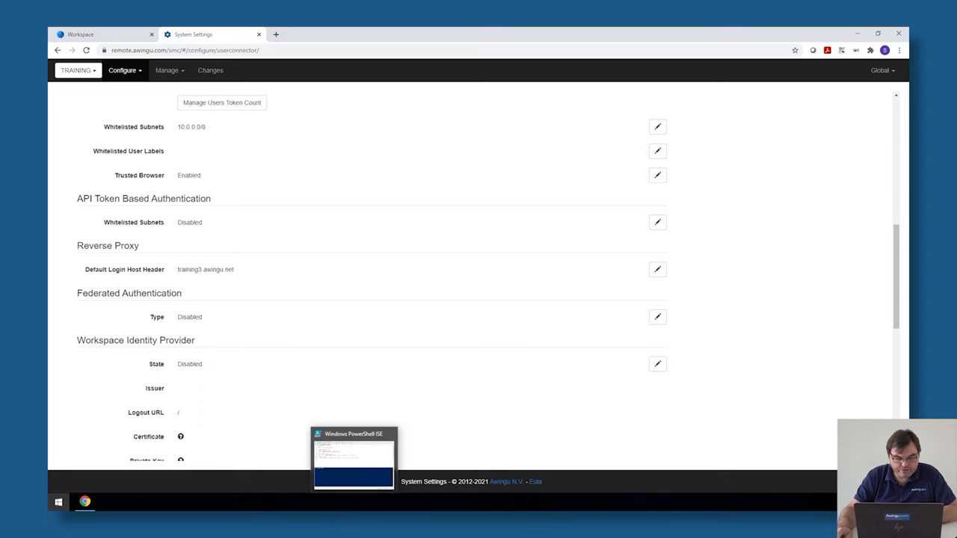
Run sample.ps1 so the console lists users with join date, last login and OTP status
left_click(353, 457)
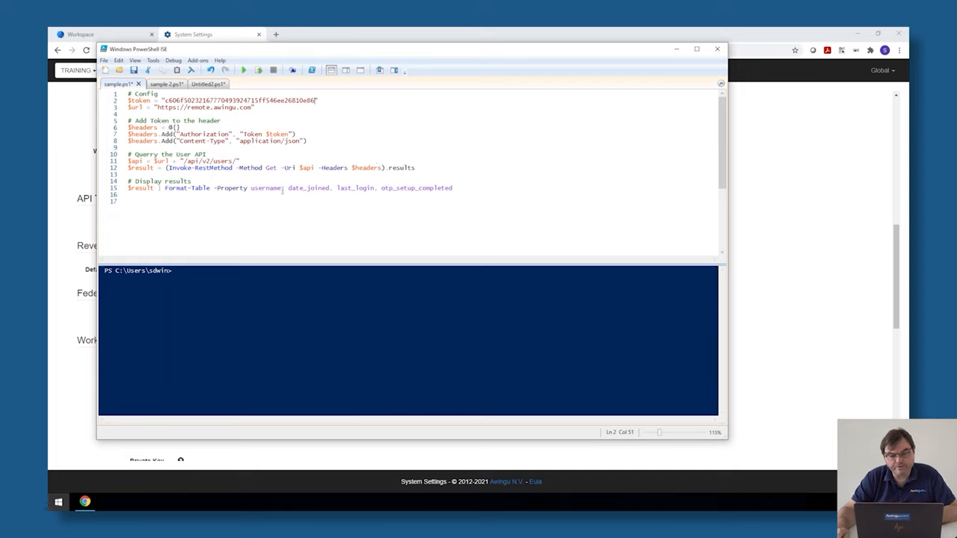
mouse_move(371, 198)
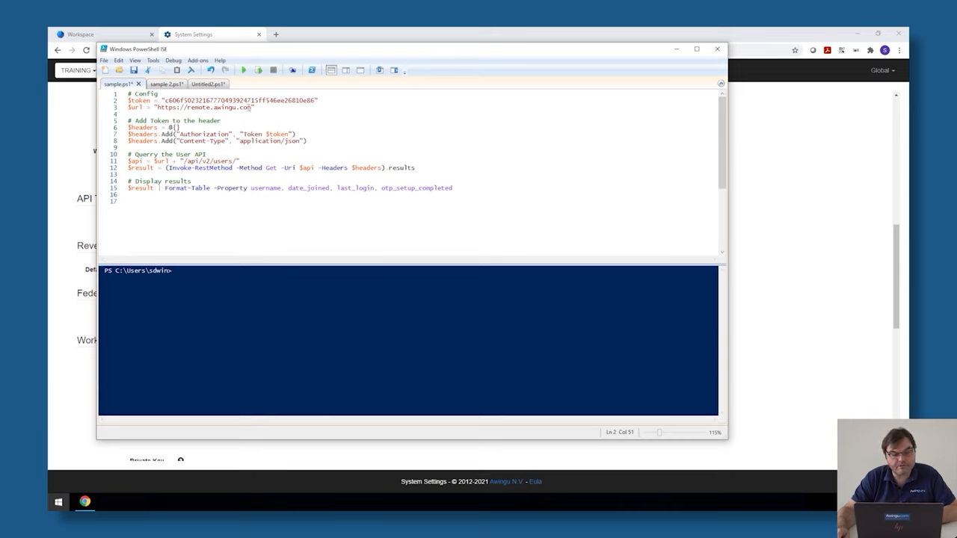
left_click(244, 71)
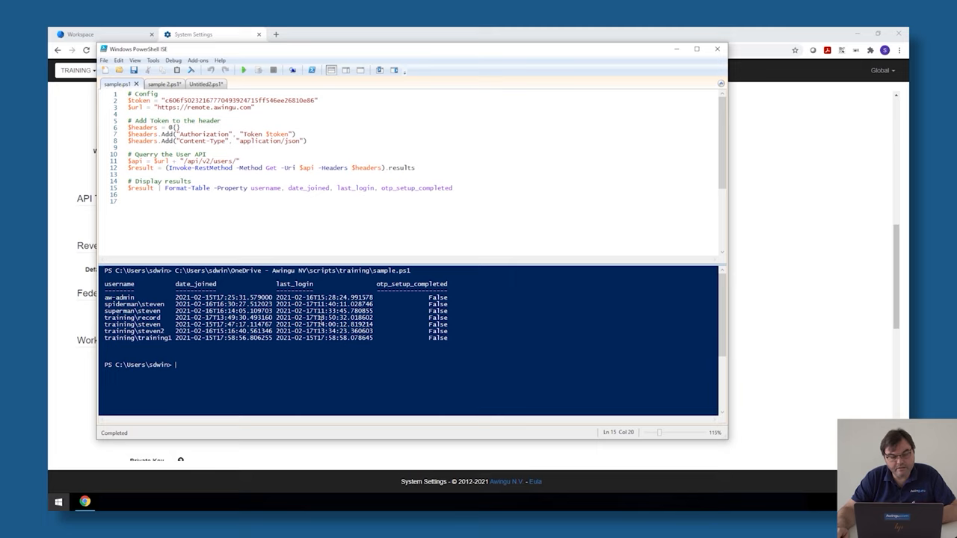
mouse_move(439, 351)
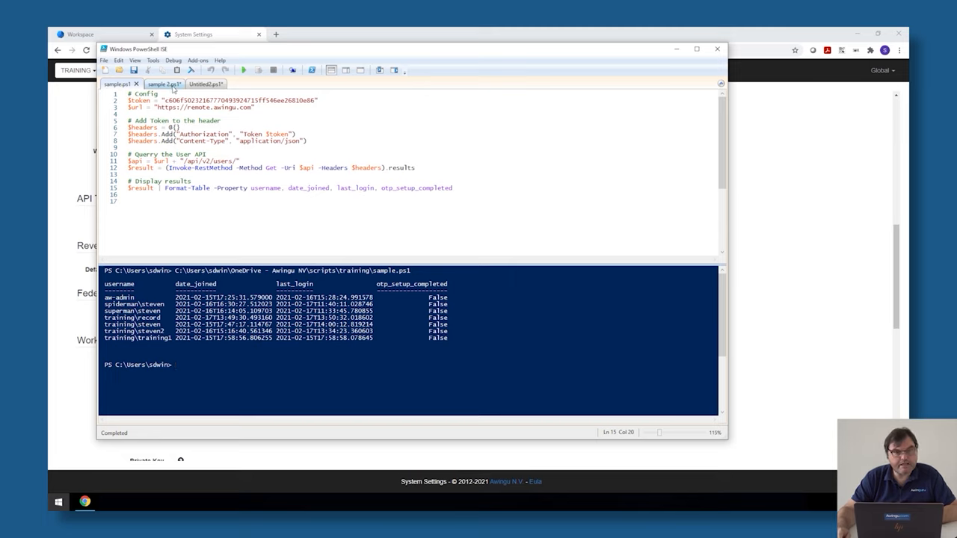
left_click(163, 84)
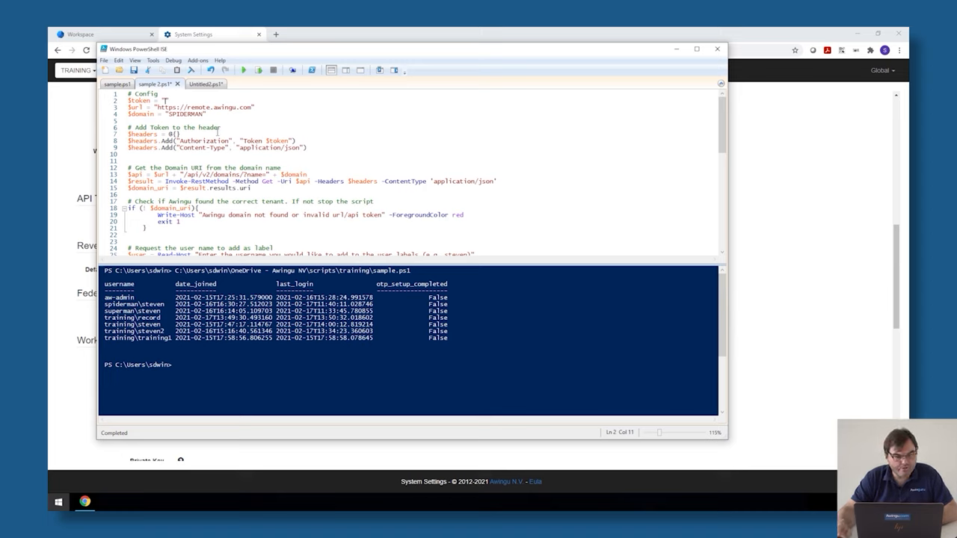
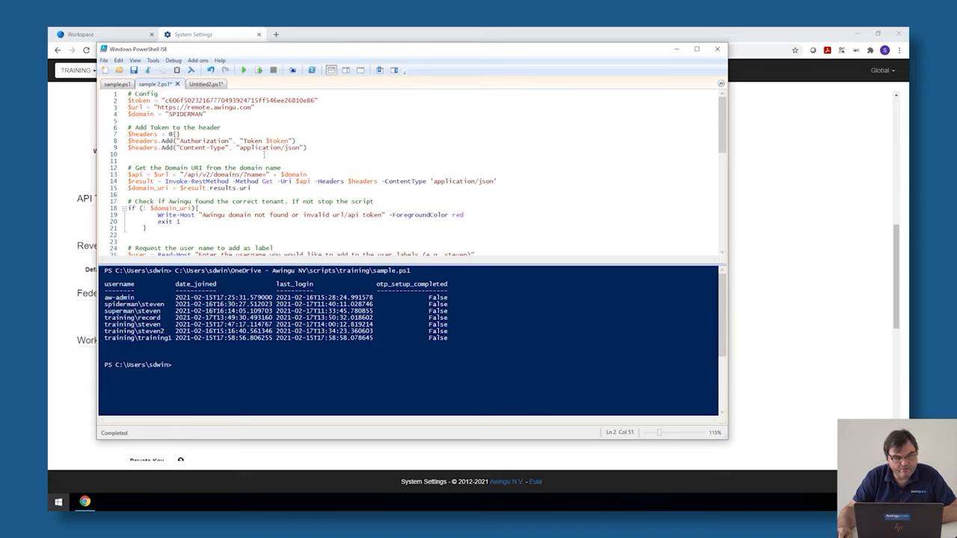
scroll("down", 3)
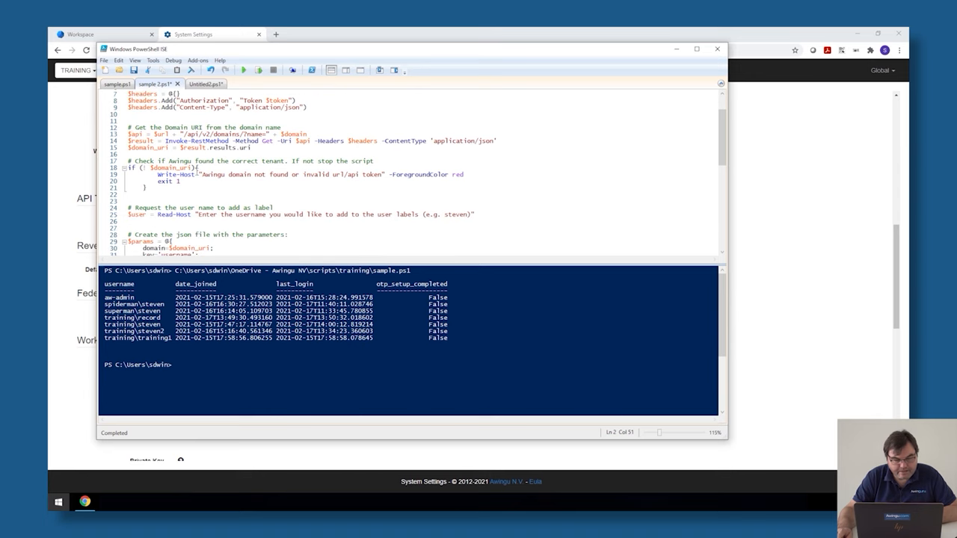
scroll("down", 3)
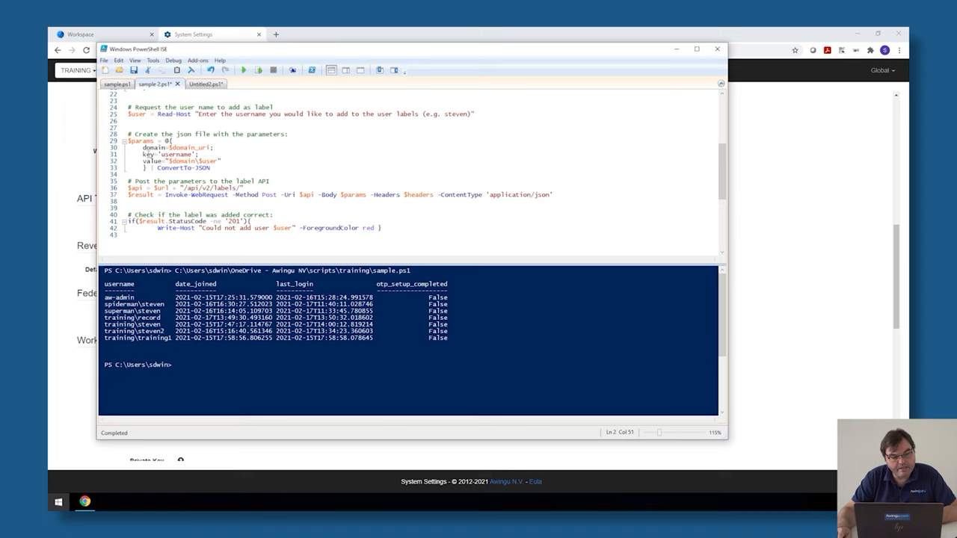
Select the domain URI parameter and the block that looks up the domain URI for review
double_click(151, 148)
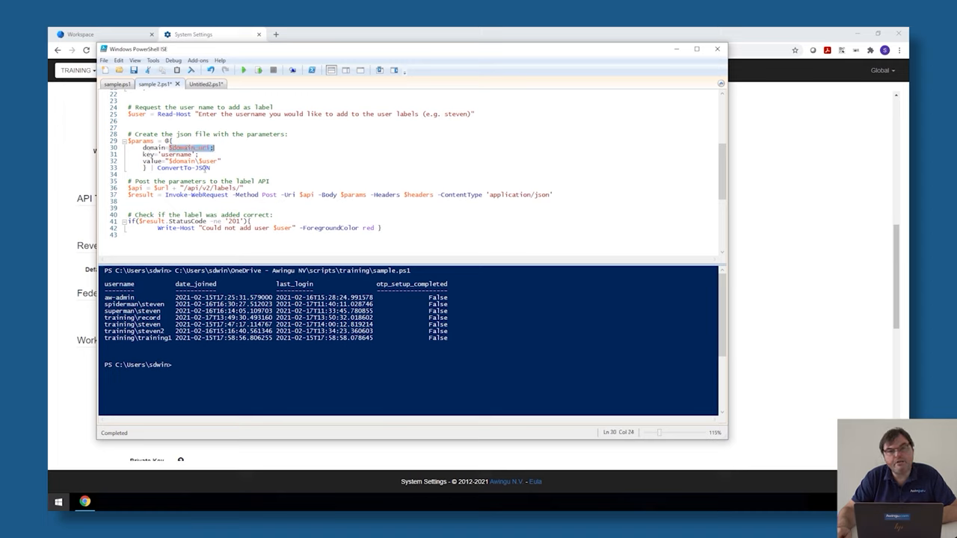
scroll("up", 3)
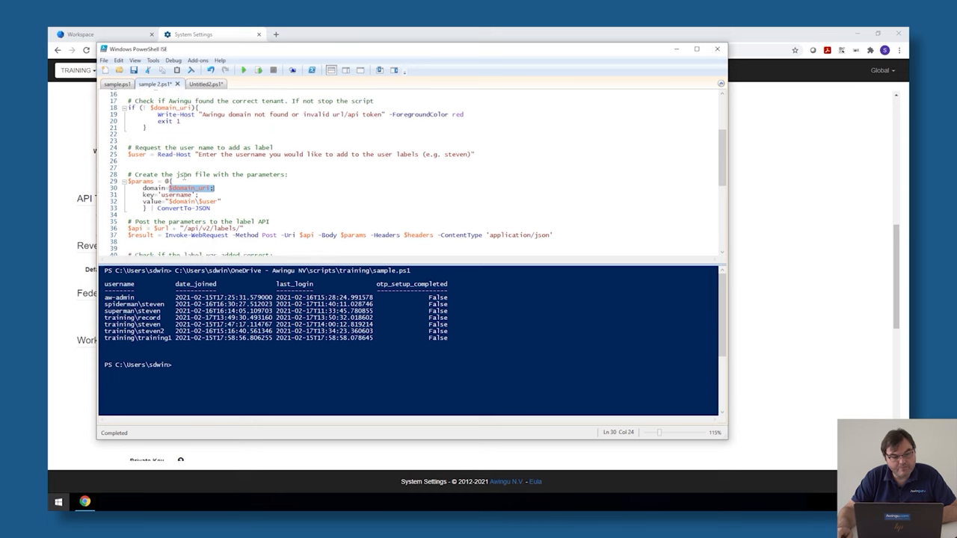
scroll("up", 3)
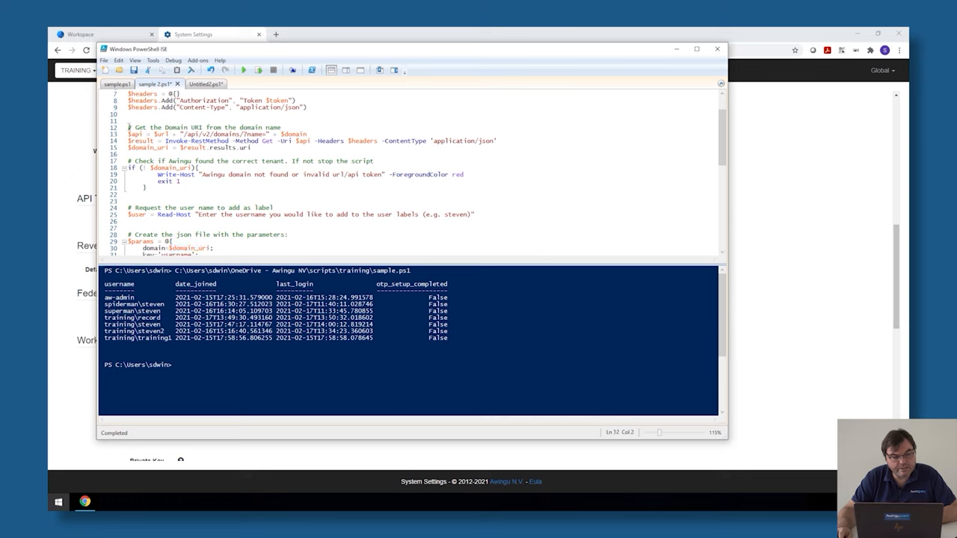
left_click_drag(128, 126, 254, 146)
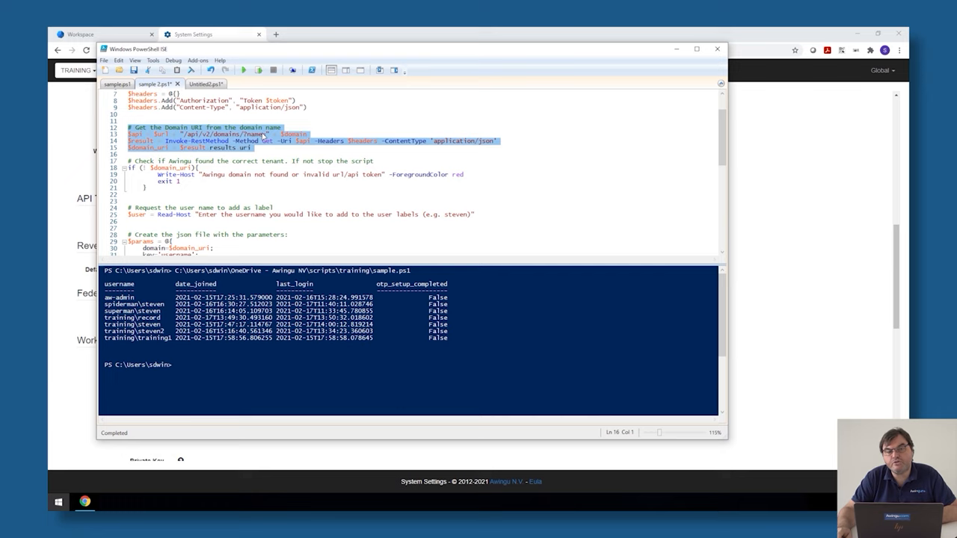
scroll("up", 3)
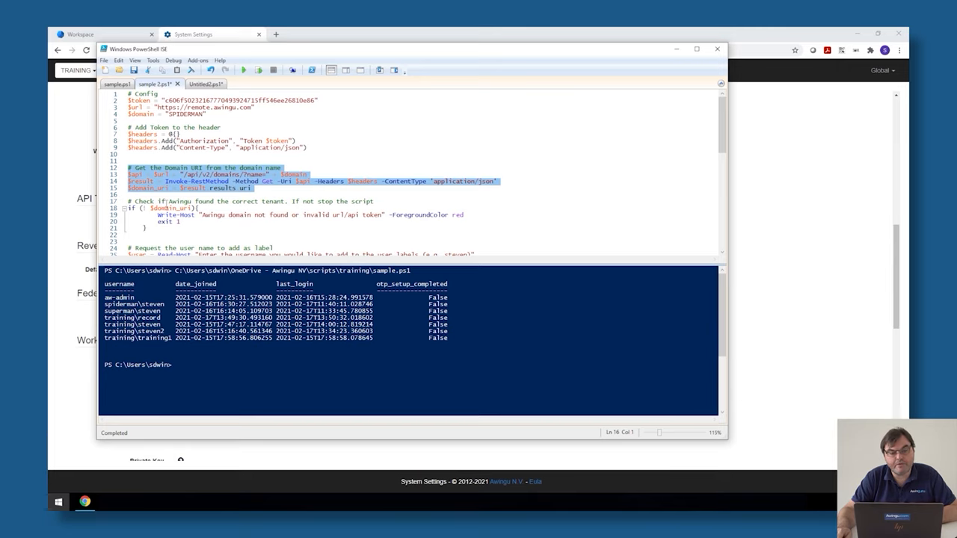
scroll("down", 3)
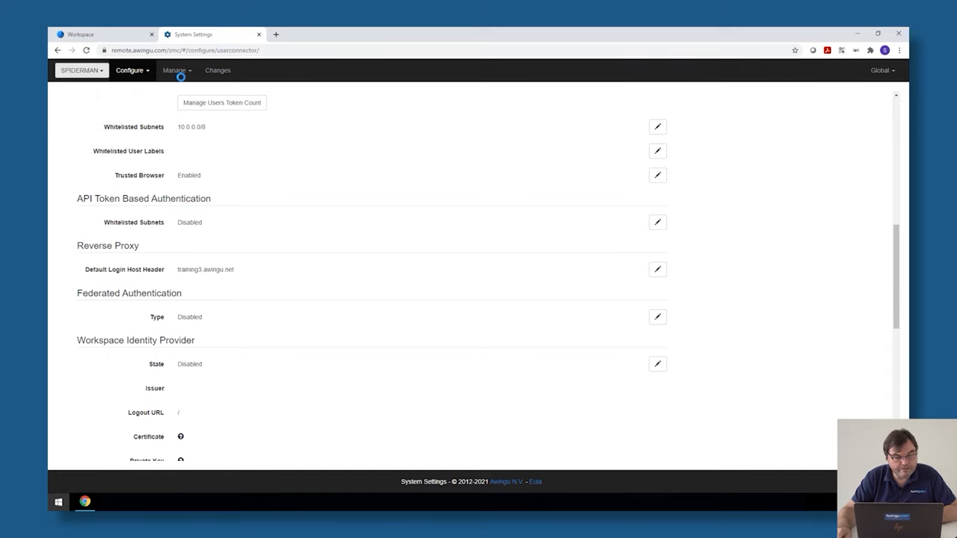
Show the SPIDERMAN tenant's Labels list via the Manage menu
left_click(175, 70)
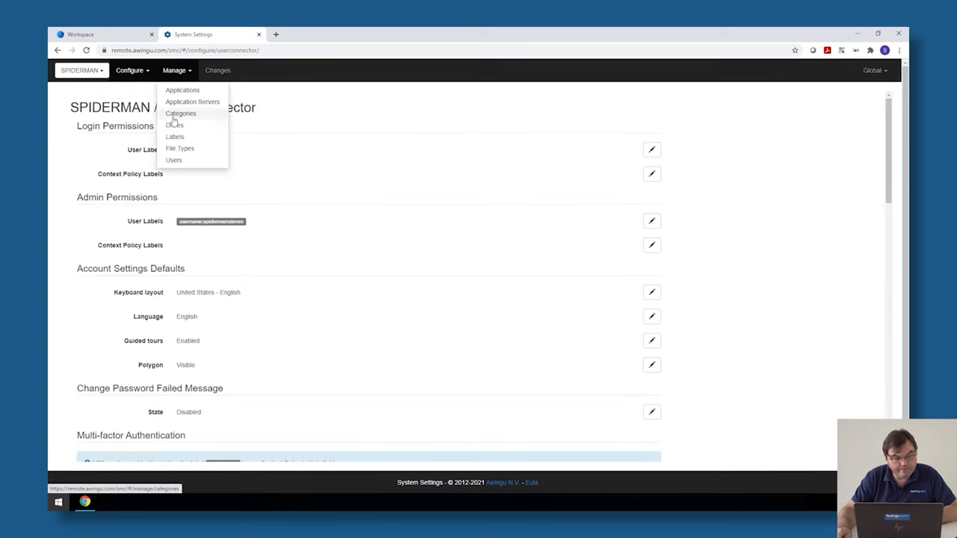
left_click(173, 136)
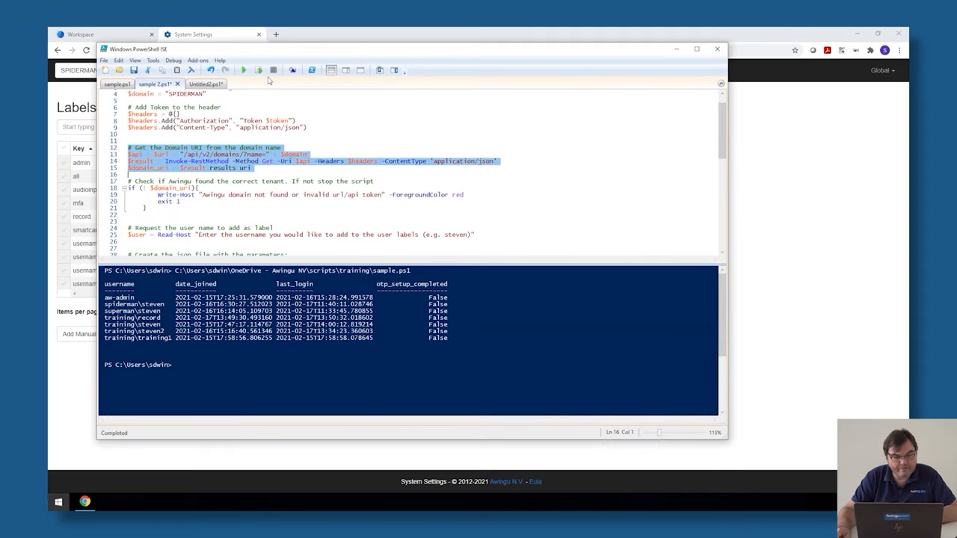
mouse_move(246, 70)
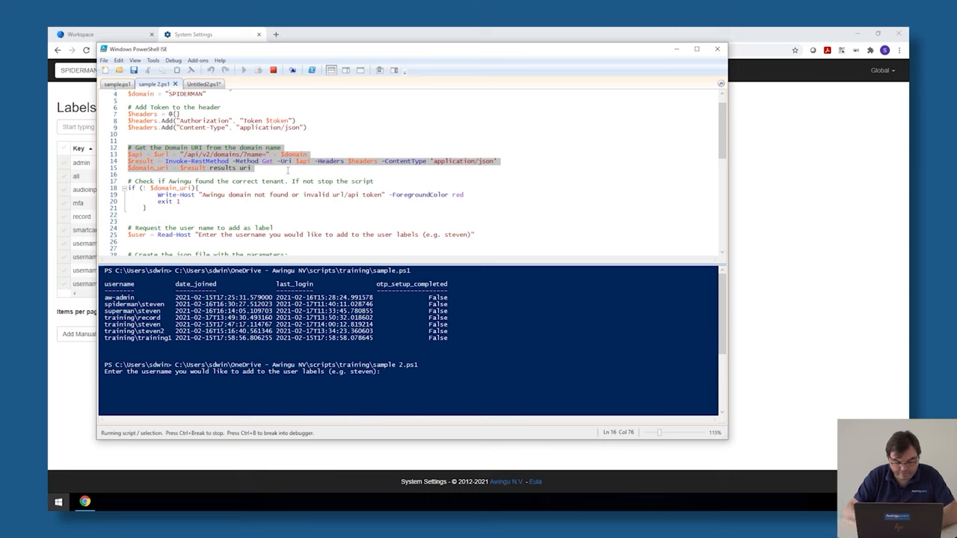
Answer the label script's prompt with username 'karel' and reload the Labels list to show the new label
type("karel")
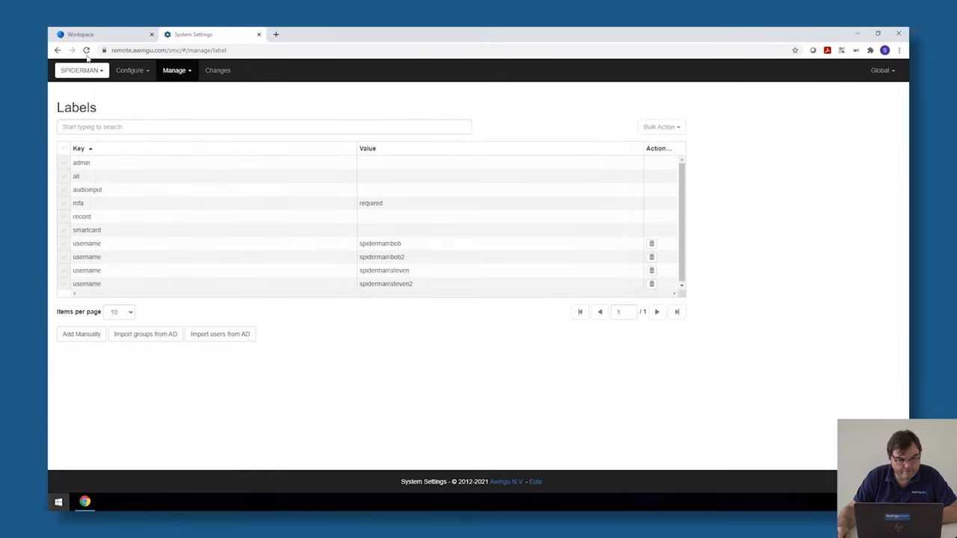
left_click(86, 51)
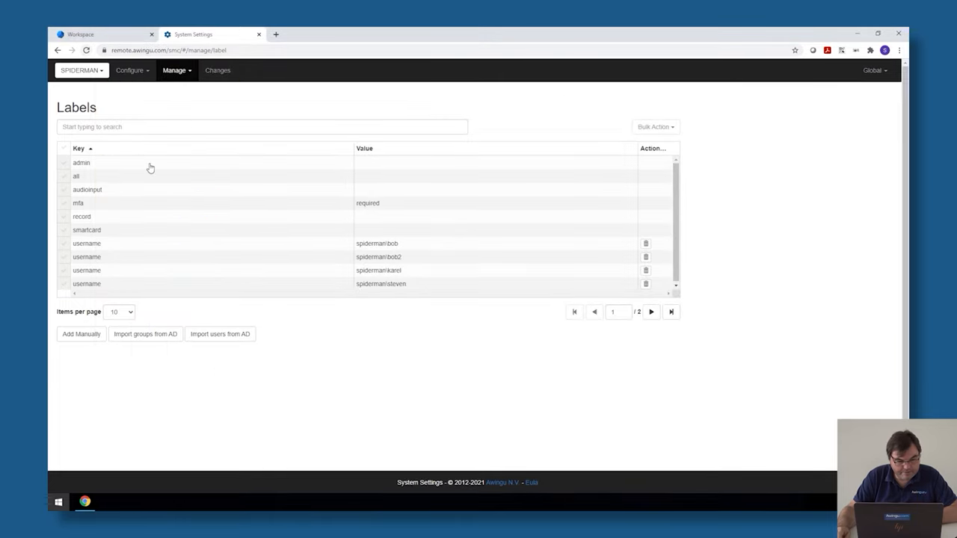